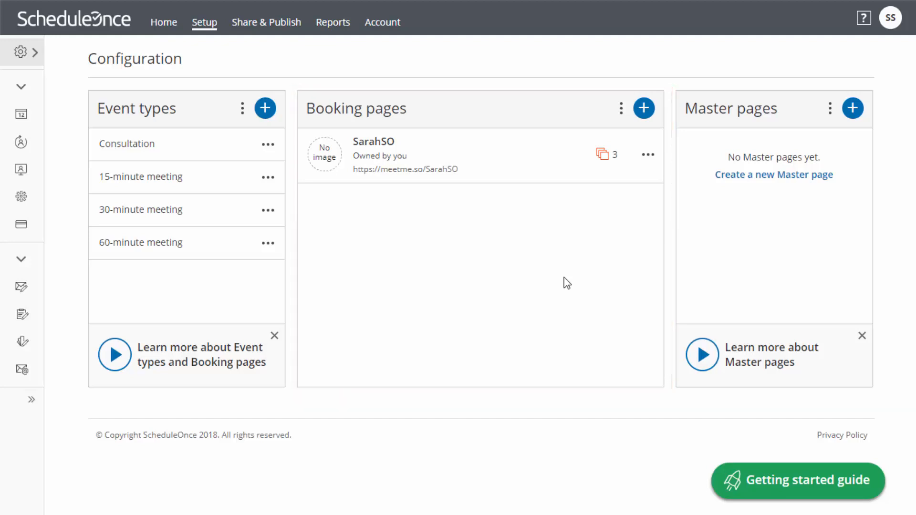
Create a booking page named 'Consultations' with public link 'Sarahsconsultations'
left_click(204, 22)
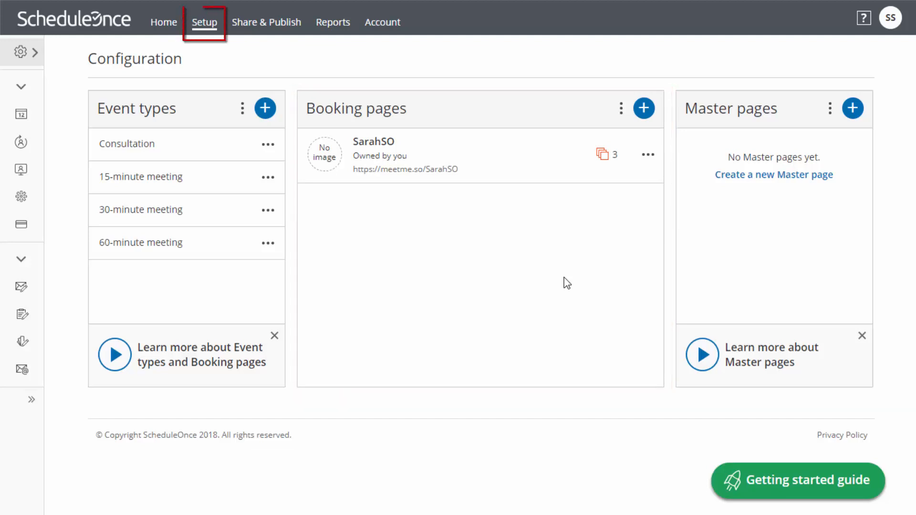
mouse_move(643, 109)
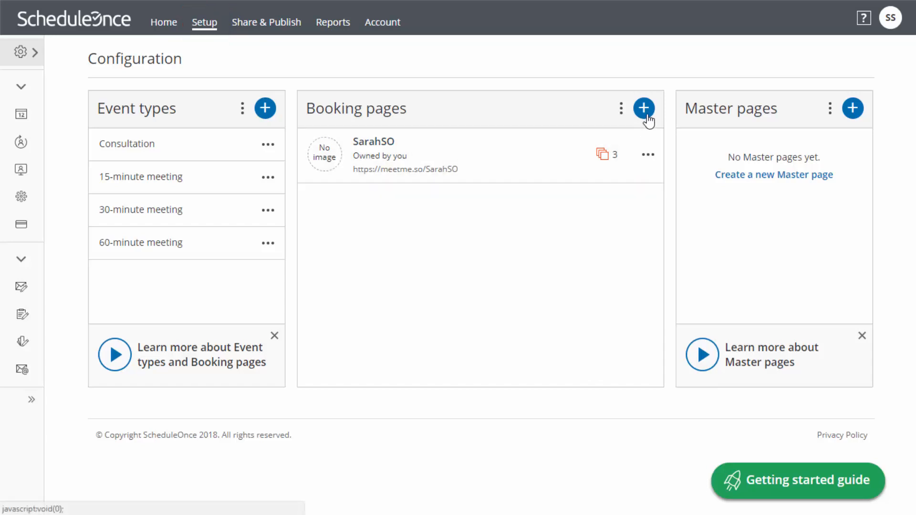
left_click(643, 109)
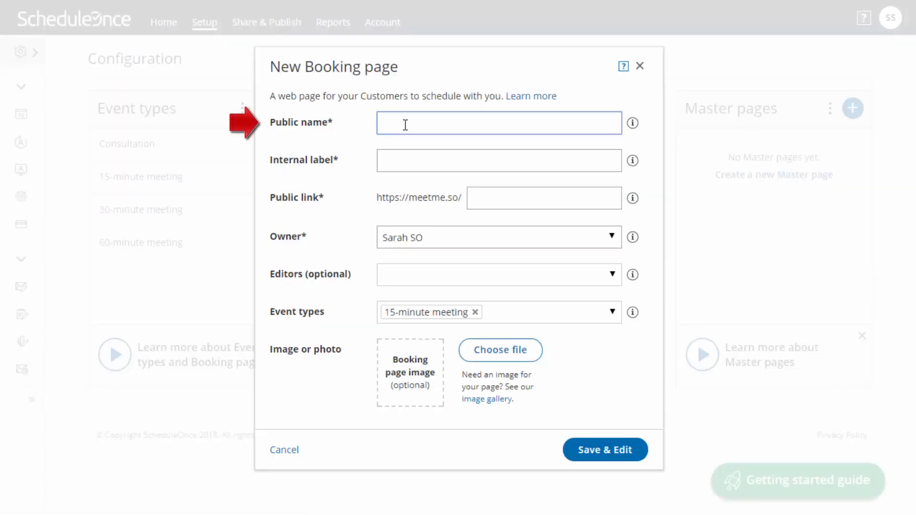
type("Consultations")
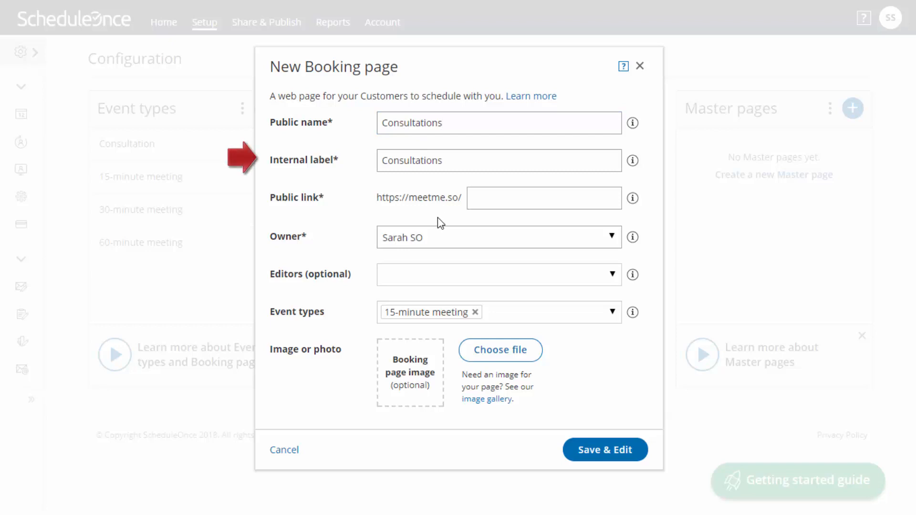
left_click(543, 198)
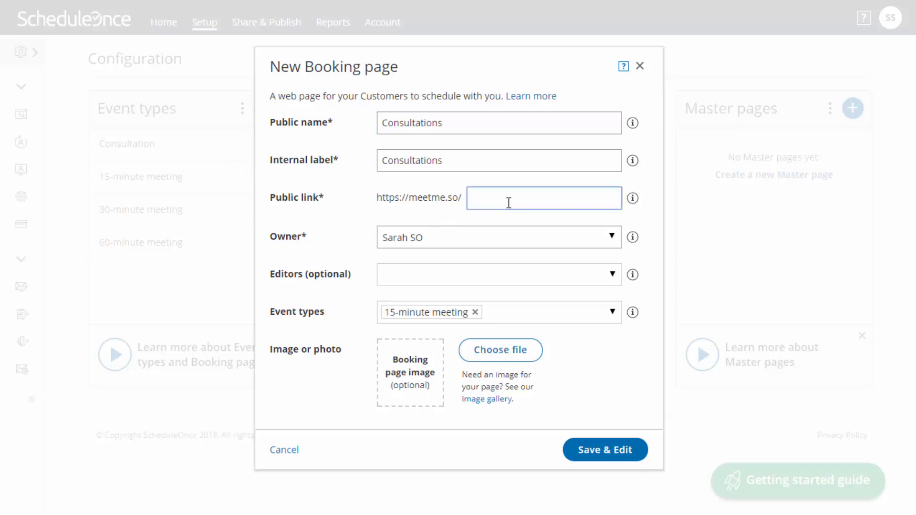
type("Sarah")
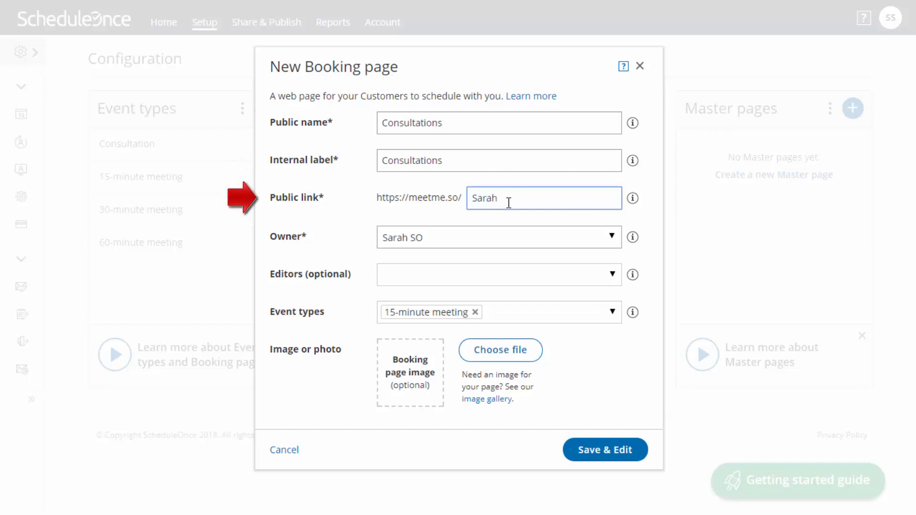
type("sconsulta")
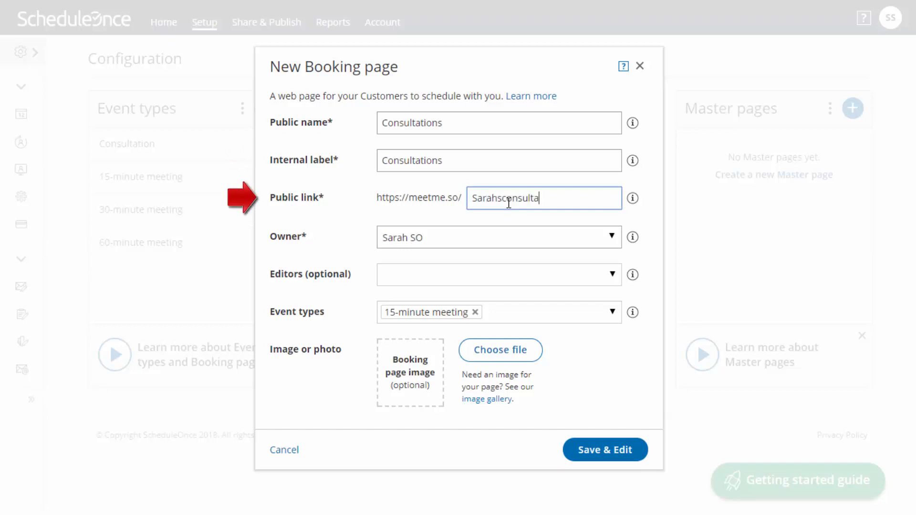
type("tions")
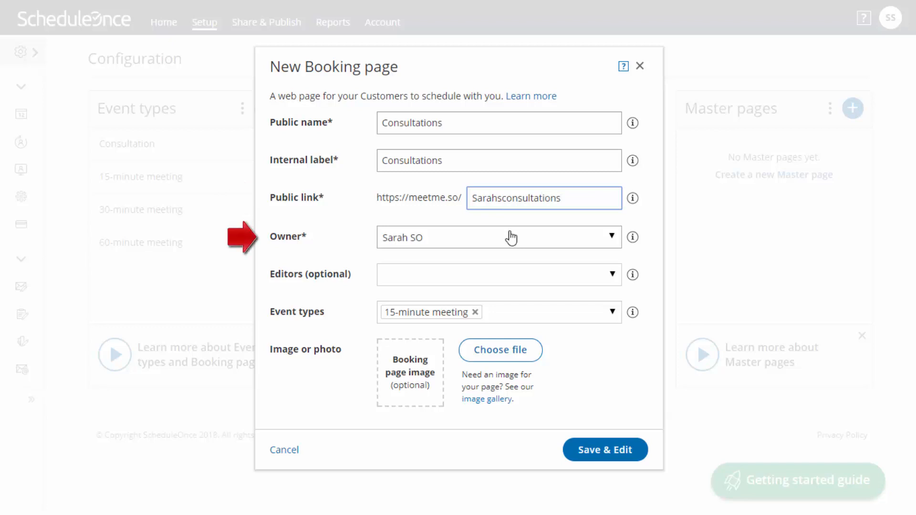
mouse_move(513, 273)
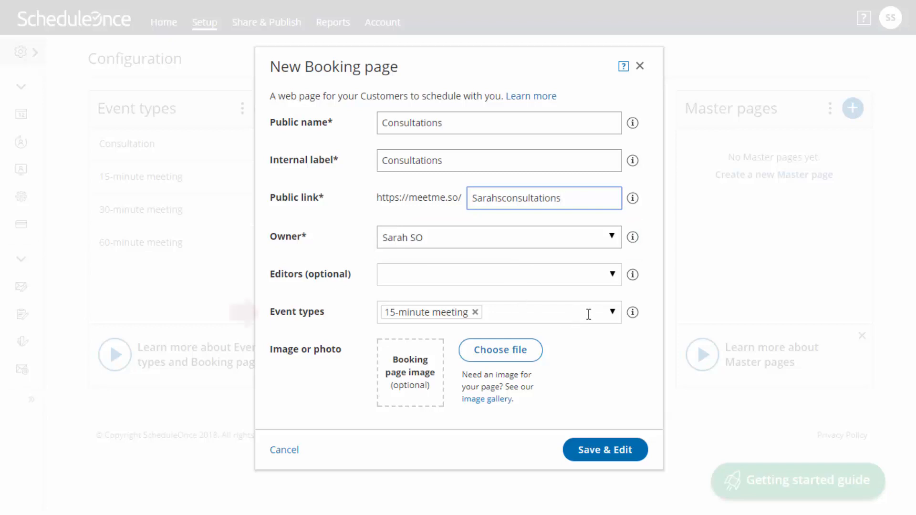
Attach the Consultation event type, upload a profile photo, and save the page
left_click(612, 312)
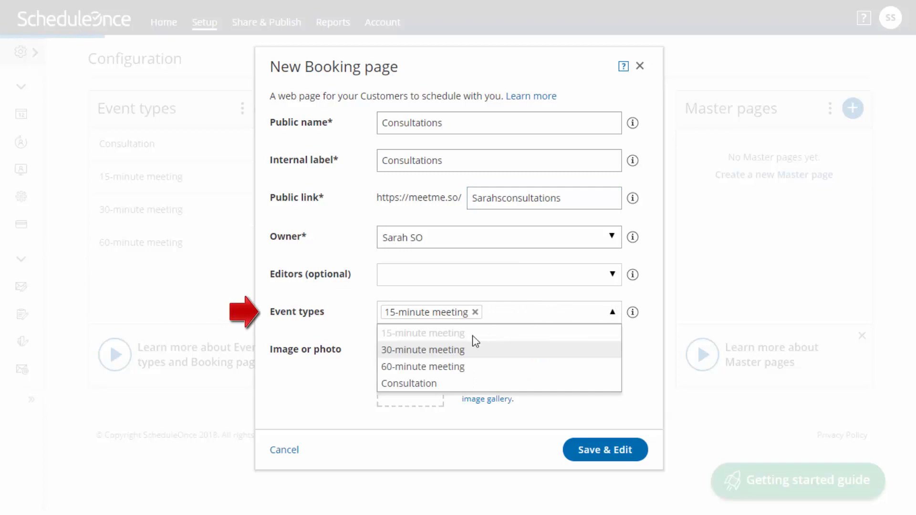
left_click(409, 383)
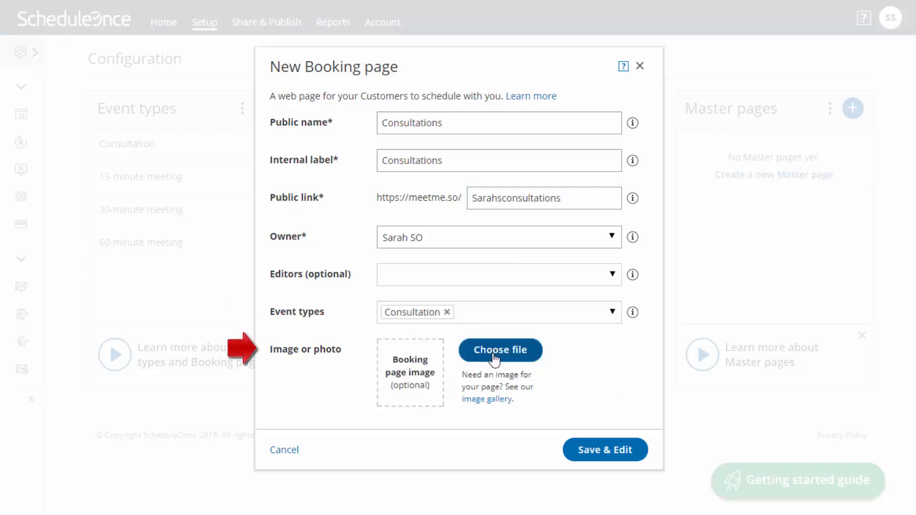
left_click(499, 350)
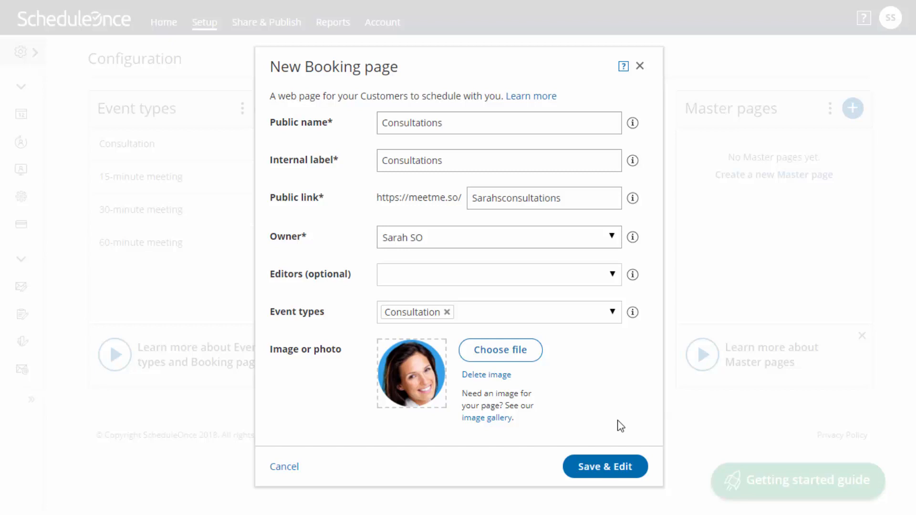
left_click(606, 466)
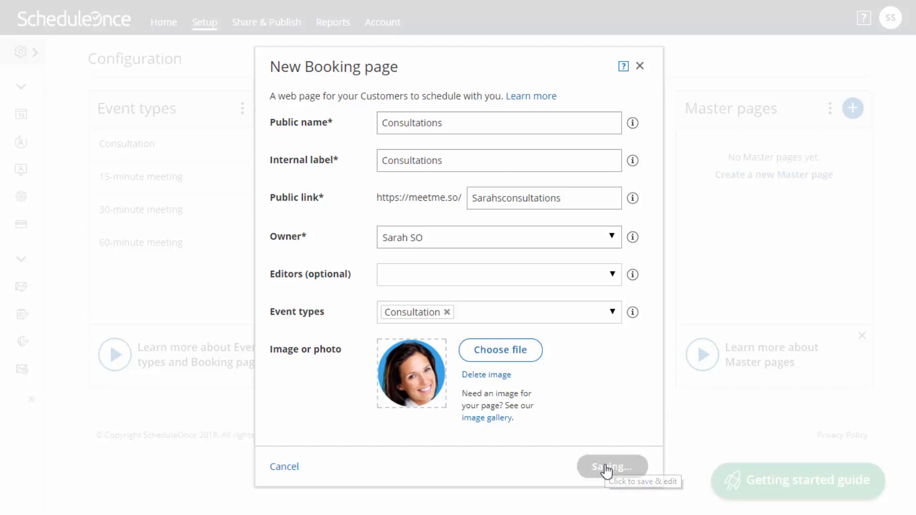
Review the saved Consultations overview and go to its Event types section
left_click(611, 466)
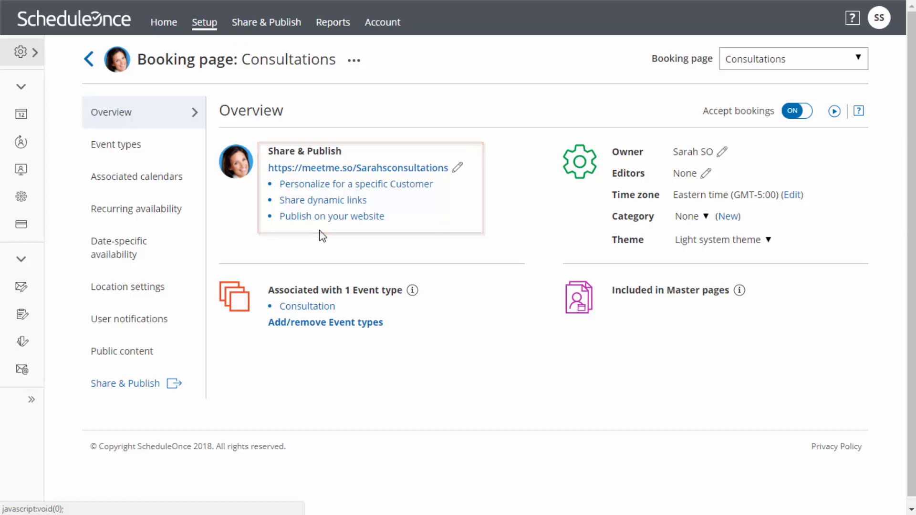
mouse_move(321, 235)
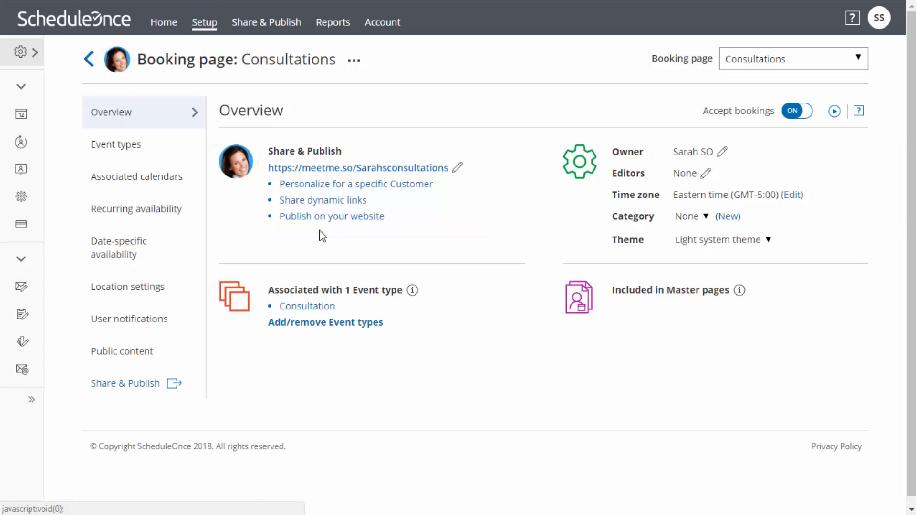
mouse_move(242, 218)
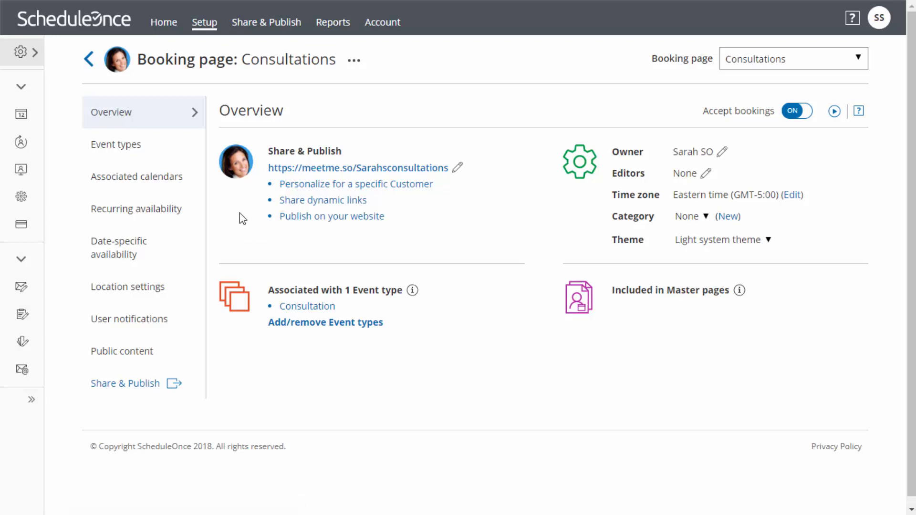
left_click(115, 144)
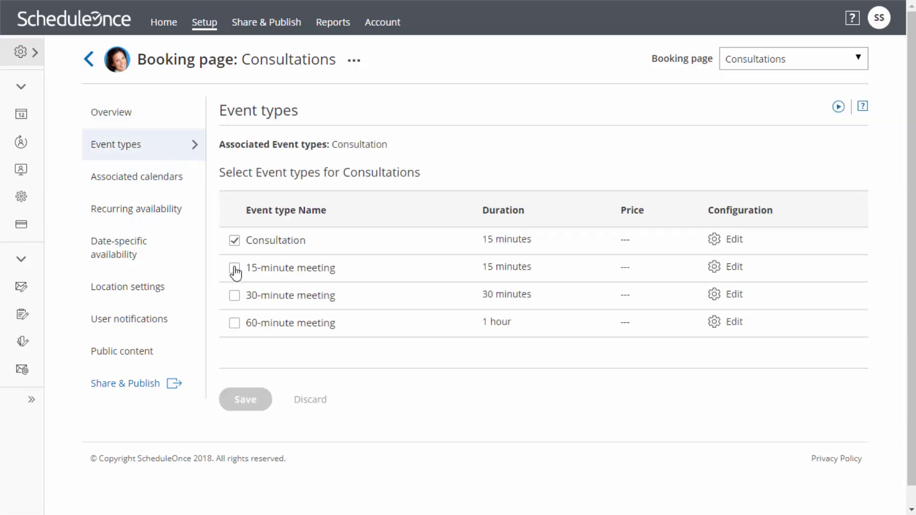
Add the 15-minute meeting to the page's event types and save
left_click(234, 268)
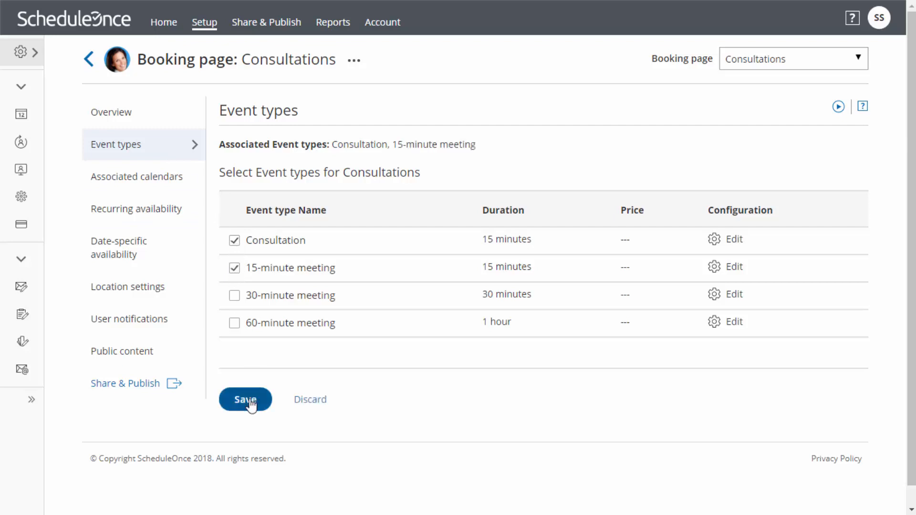
left_click(245, 399)
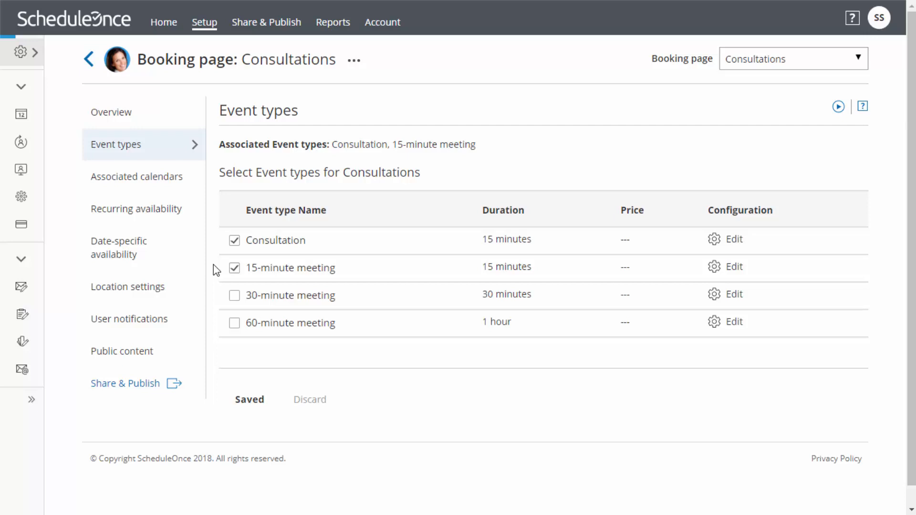
left_click(137, 177)
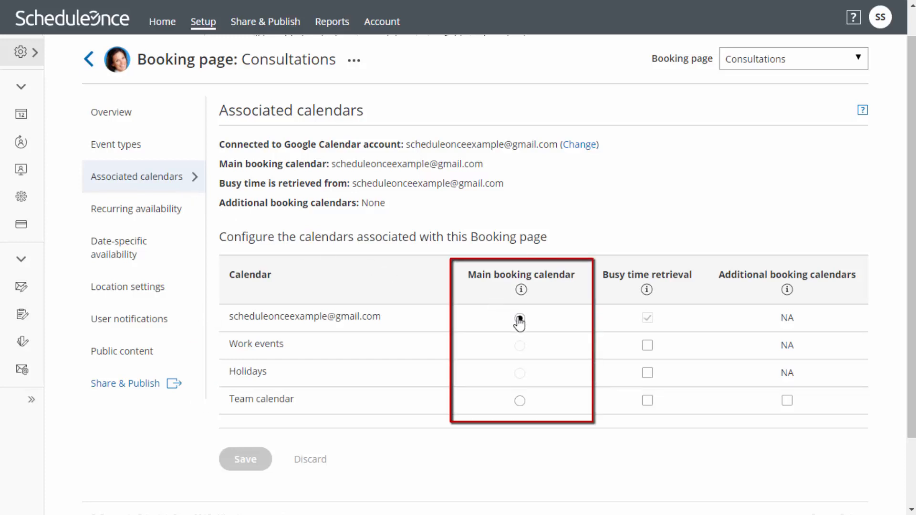
Set the main booking calendar, add Work events for busy time and Team calendar, then save
left_click(520, 317)
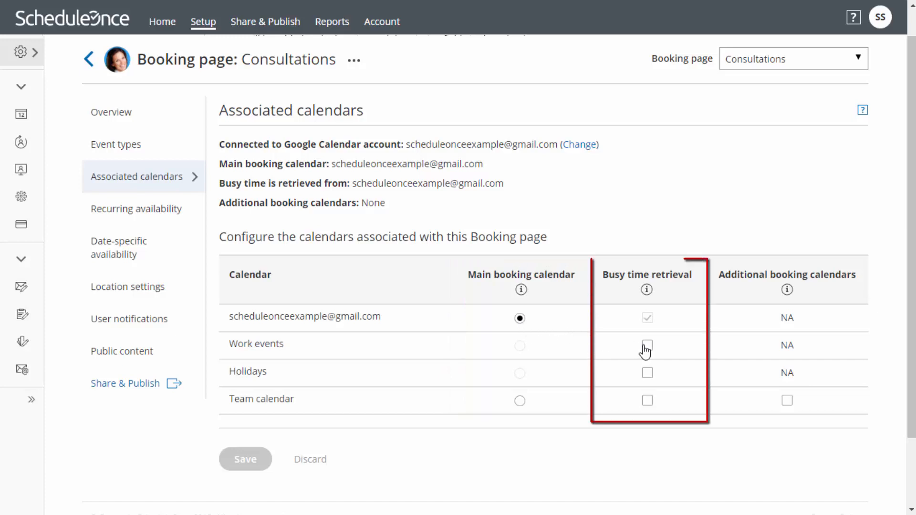
left_click(646, 346)
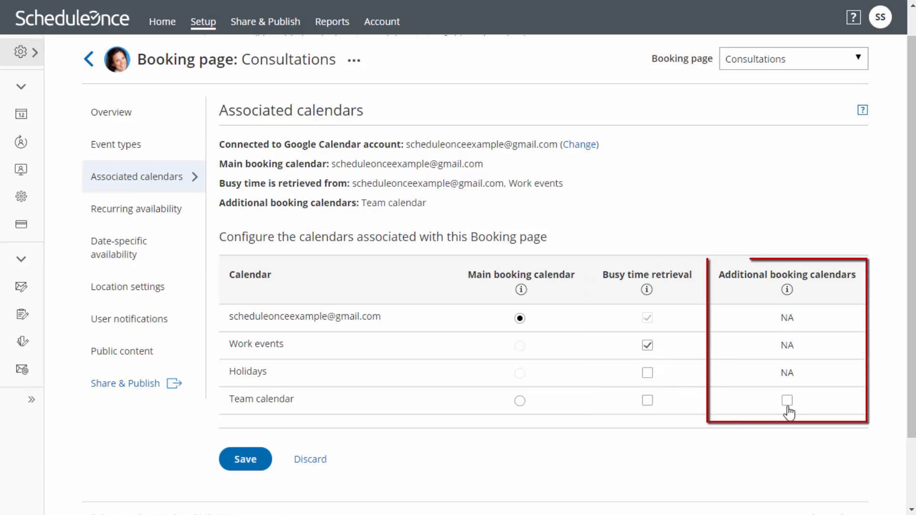
left_click(786, 401)
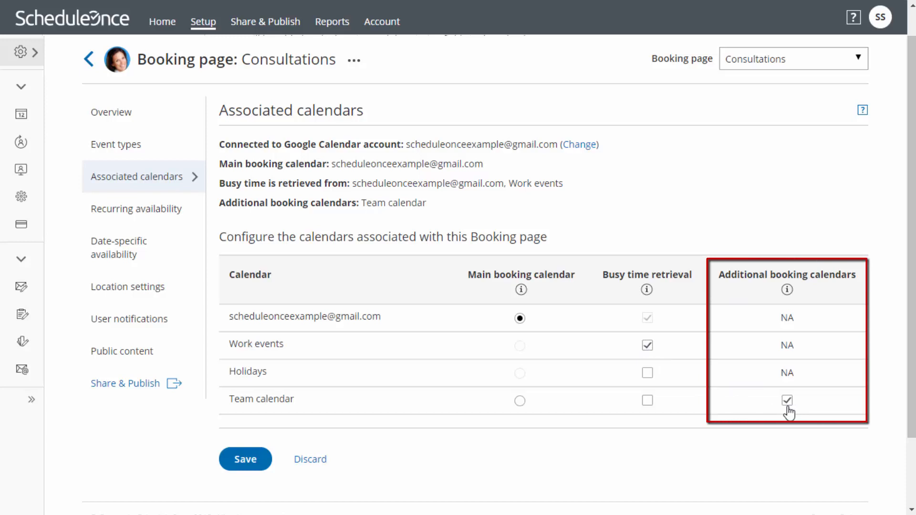
mouse_move(555, 453)
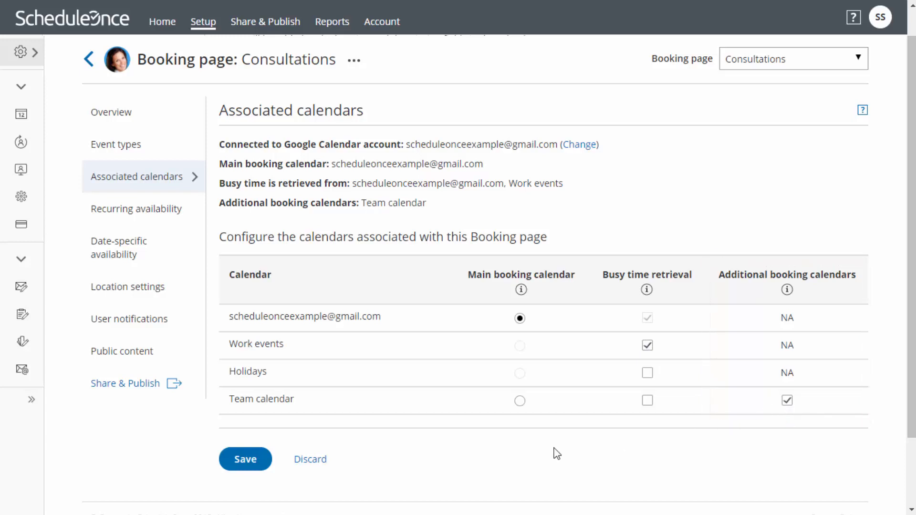
left_click(245, 458)
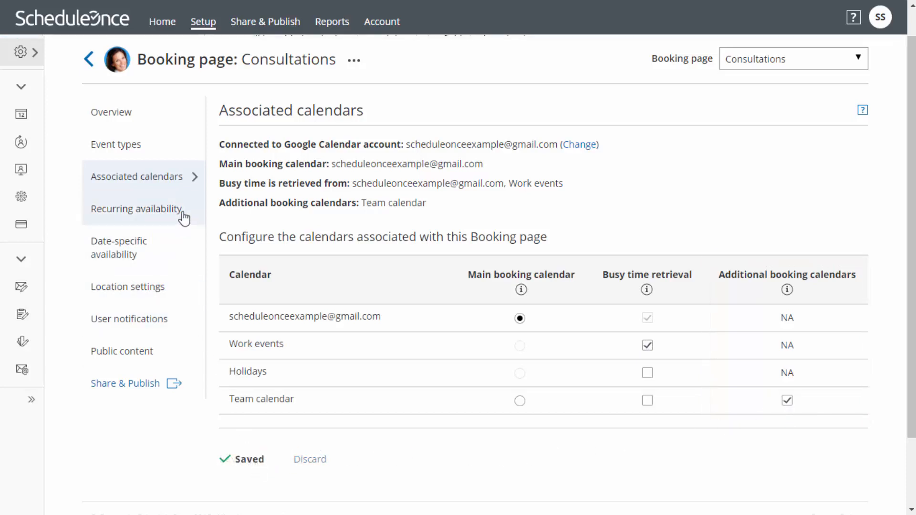
Save weekly availability as Mon/Wed/Fri 11 AM–5 PM and Tue/Thu 9 AM–5 PM
left_click(137, 208)
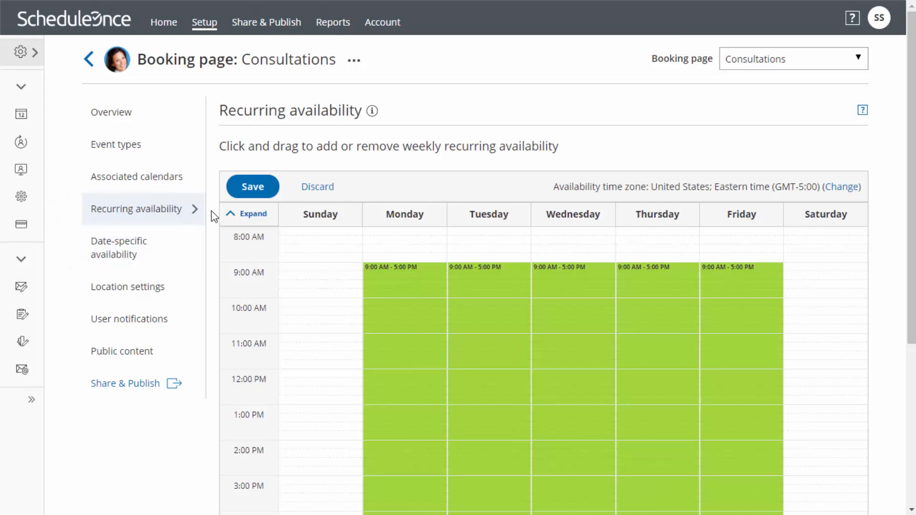
scroll("down", 3)
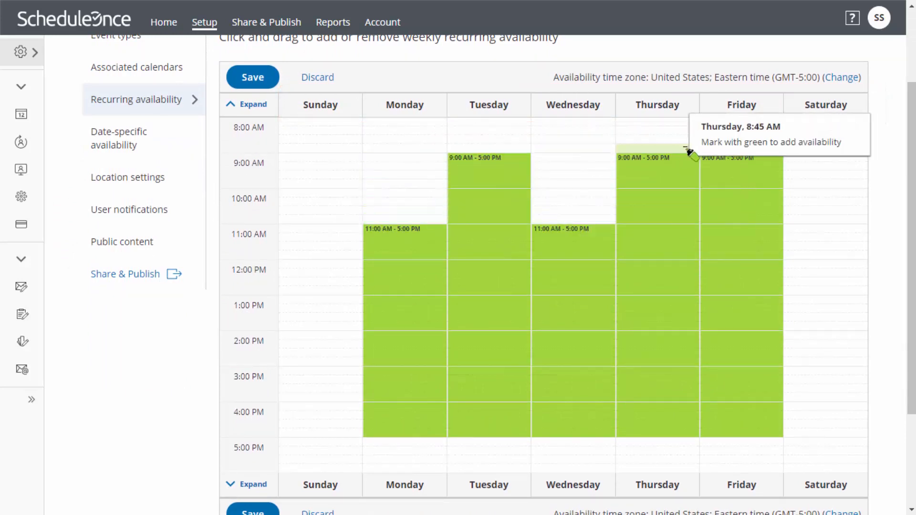
left_click(252, 76)
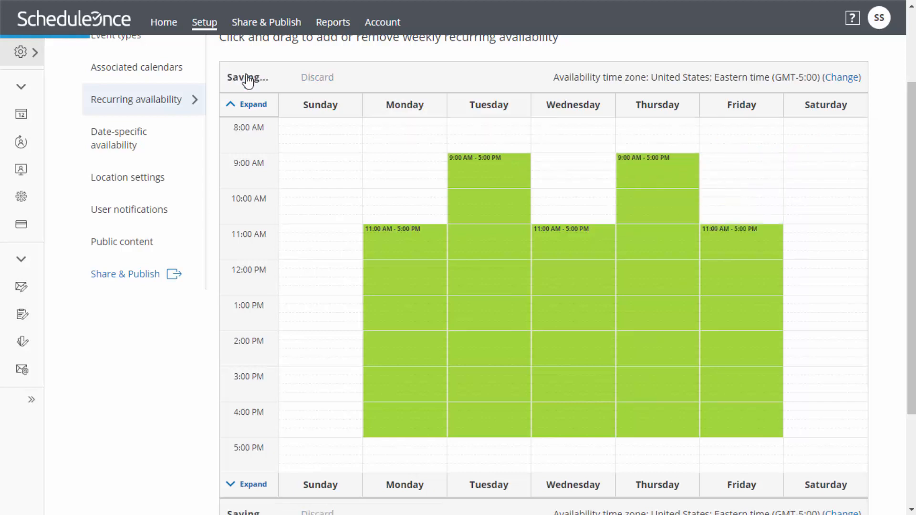
left_click(119, 138)
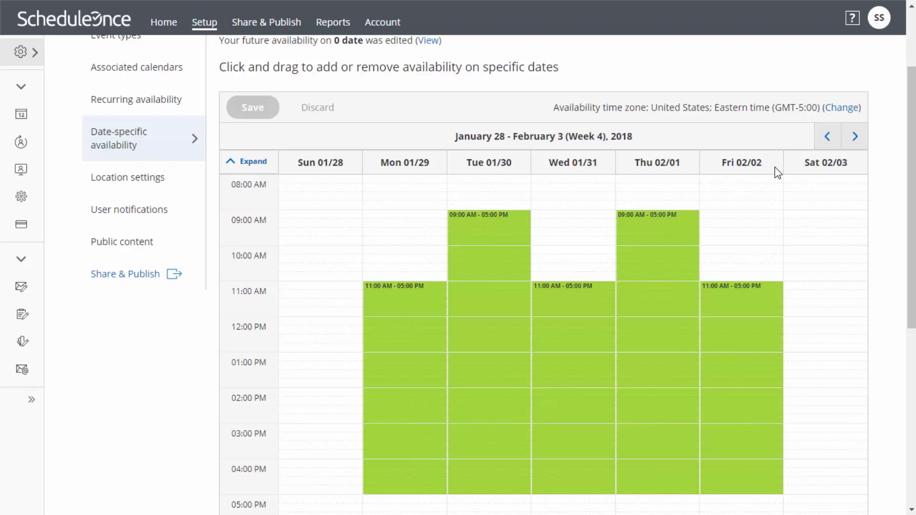
mouse_move(769, 179)
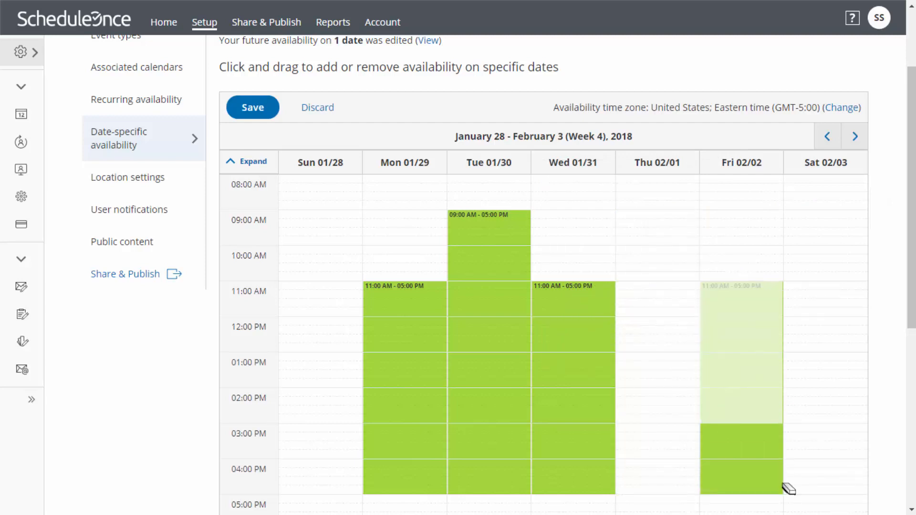
Clear Feb 1 and adjust Feb 5–9 date-specific availability, then save
left_click(853, 136)
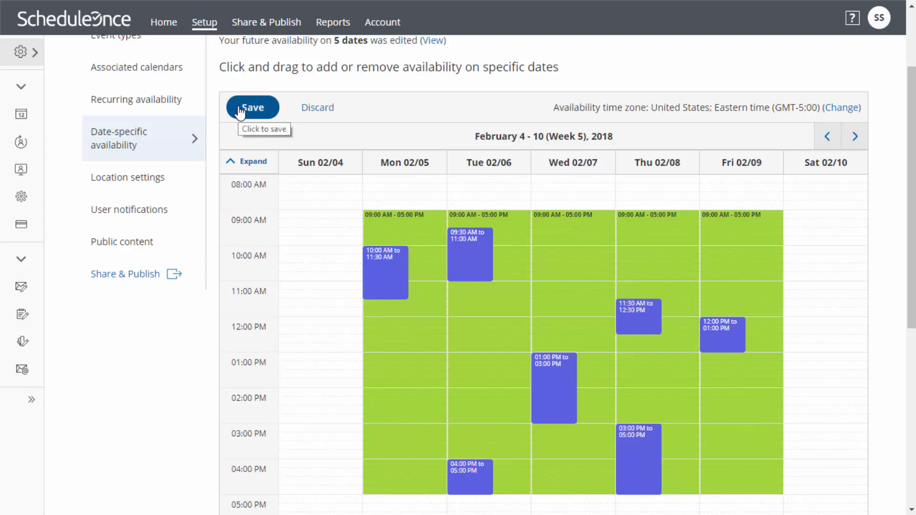
left_click(252, 108)
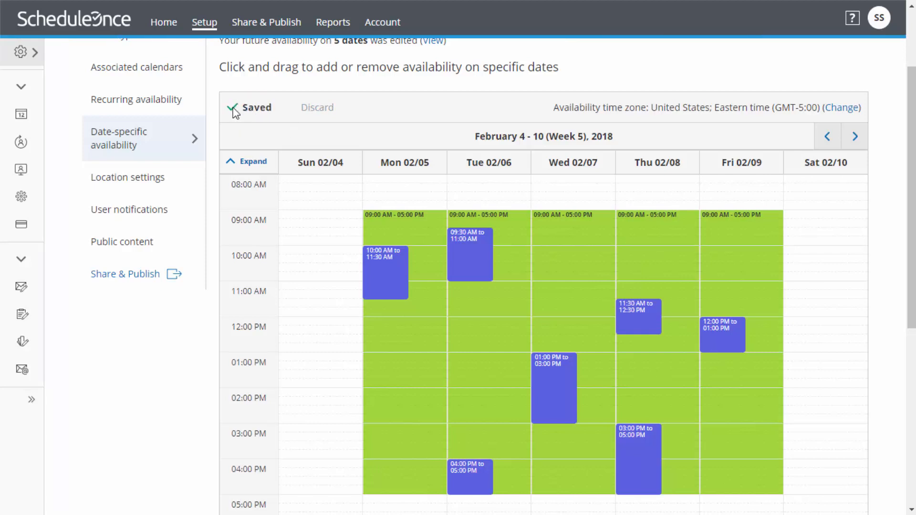
Set the meeting location to face-to-face at 'My office' and save
left_click(128, 286)
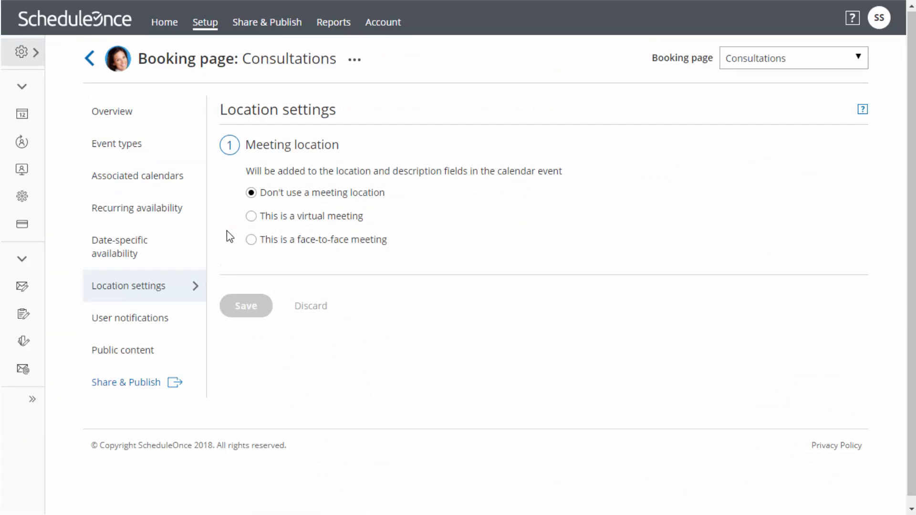
left_click(250, 216)
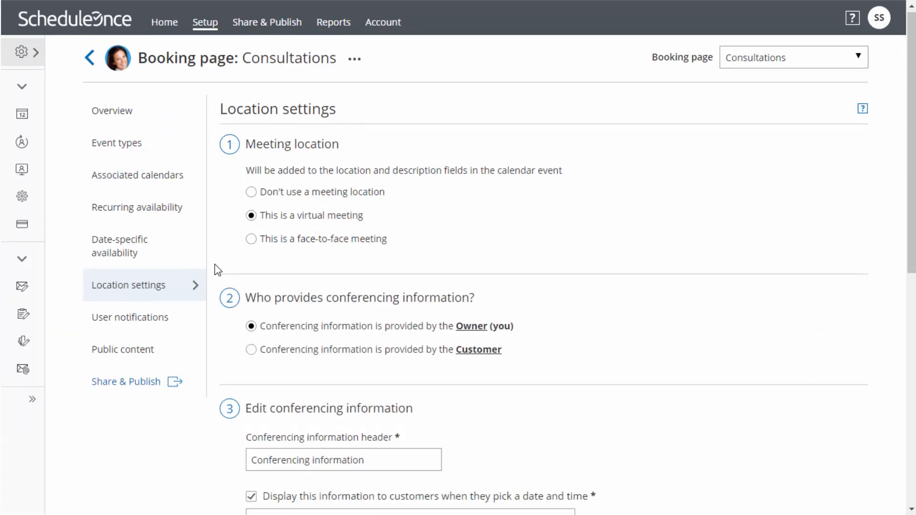
scroll("down", 3)
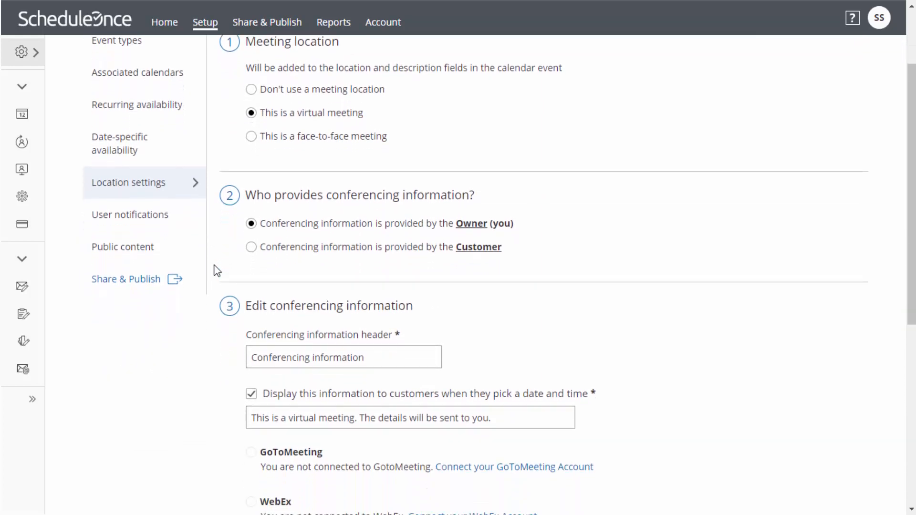
scroll("down", 3)
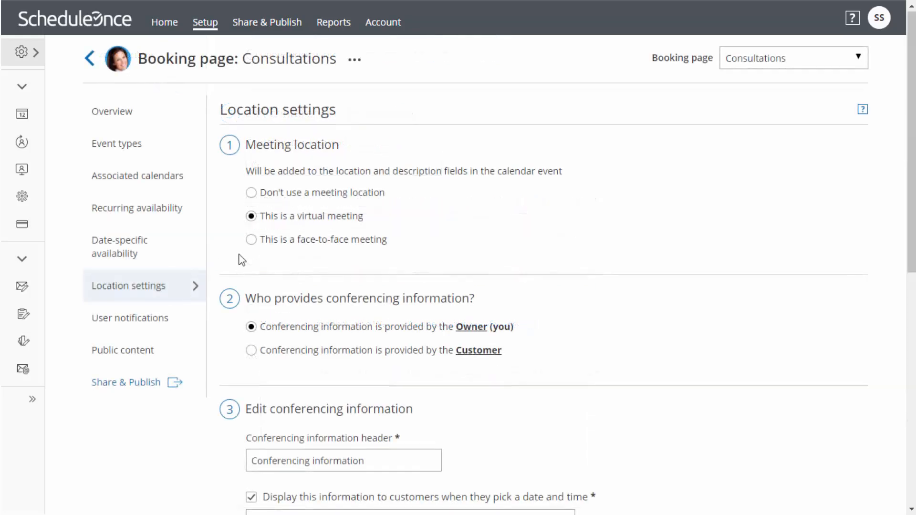
left_click(250, 239)
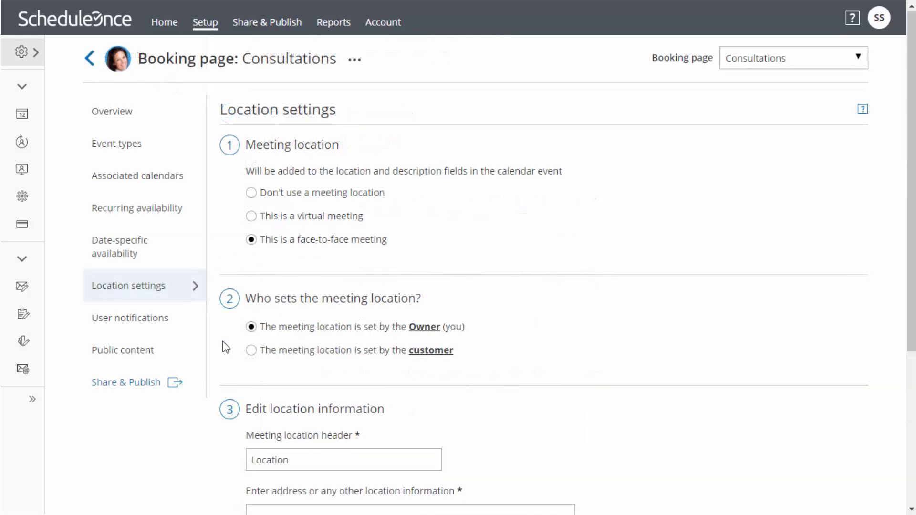
scroll("down", 3)
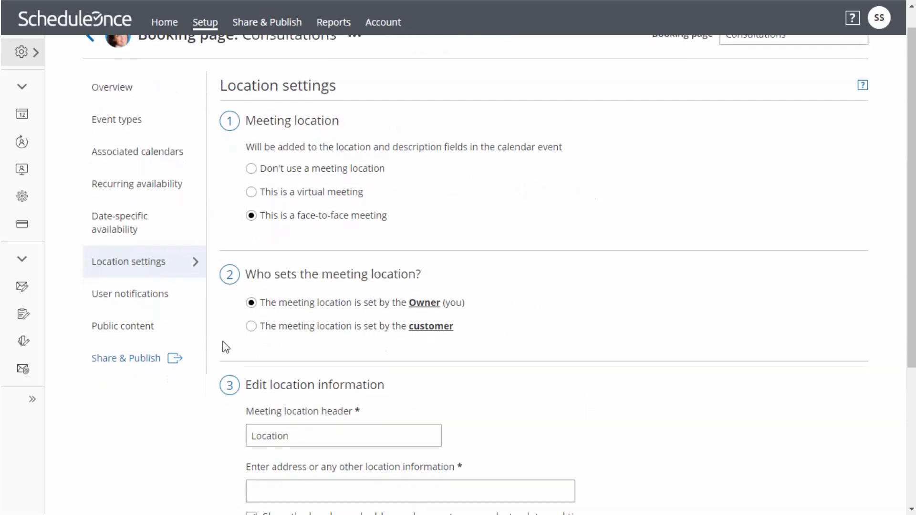
scroll("down", 3)
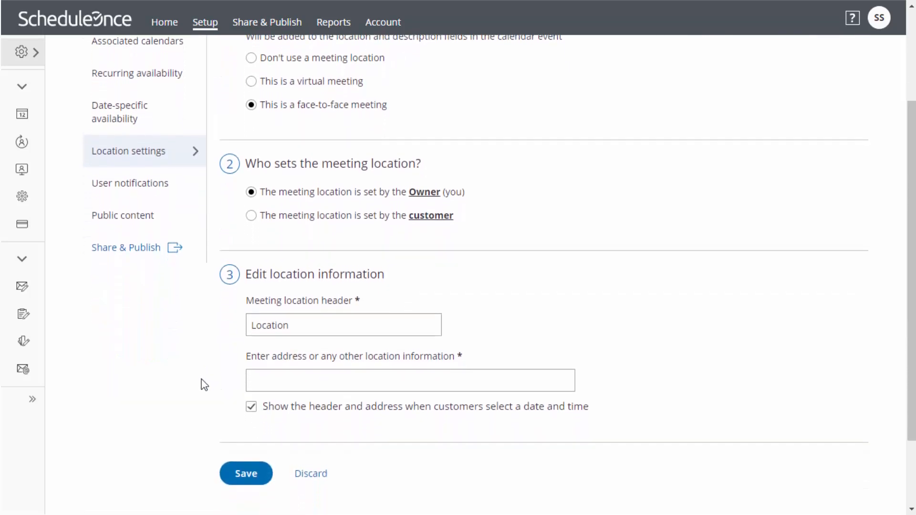
type("My office")
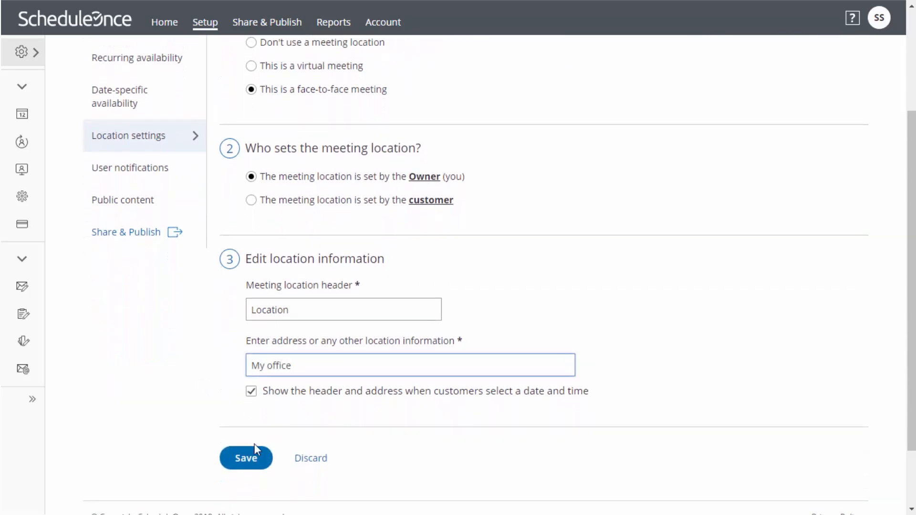
left_click(245, 457)
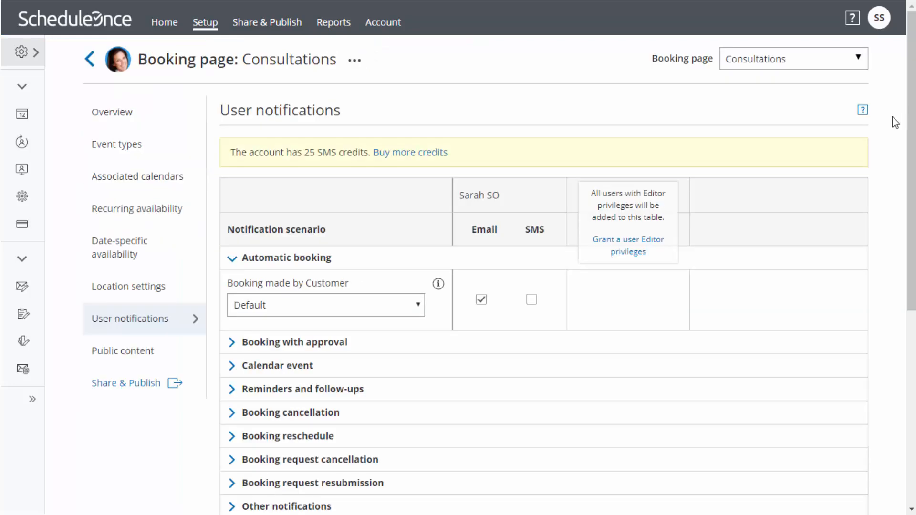
mouse_move(835, 175)
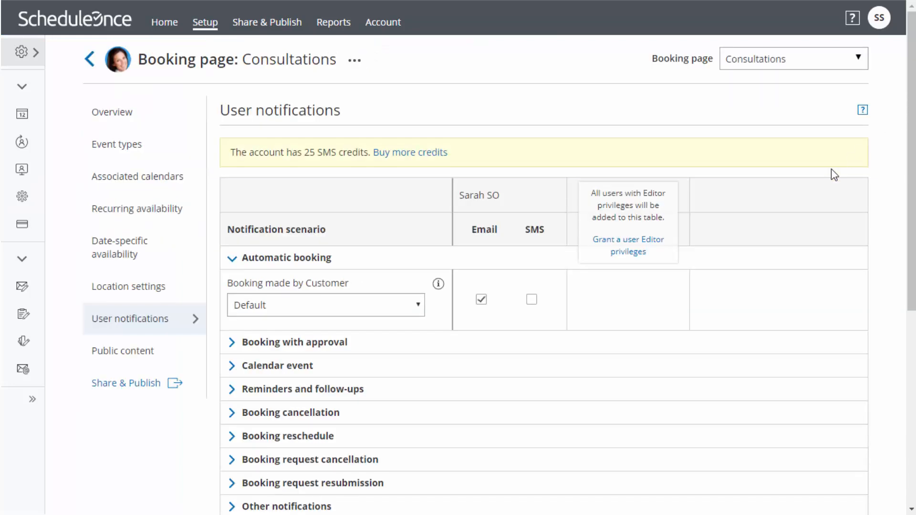
mouse_move(474, 329)
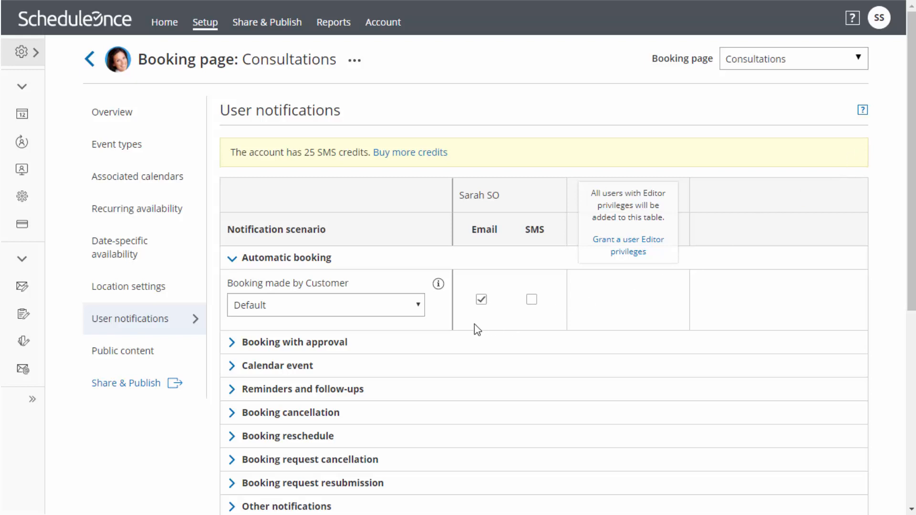
mouse_move(426, 344)
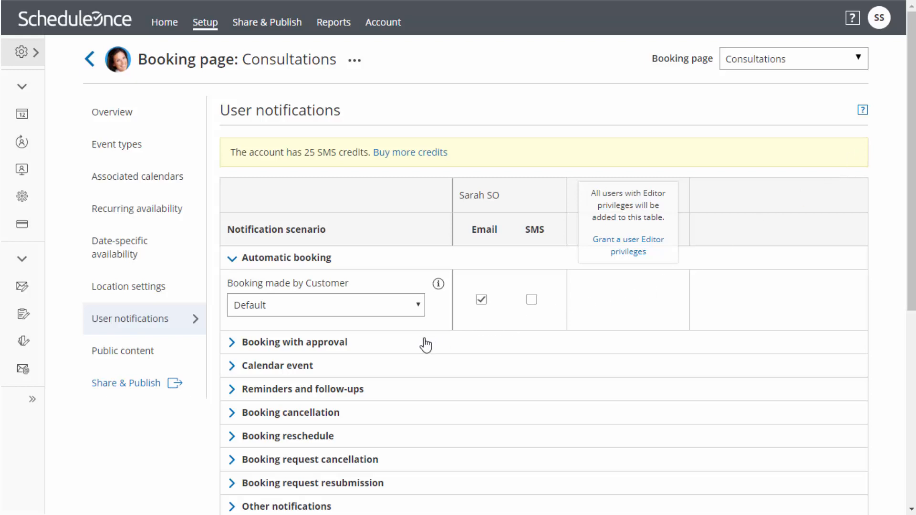
Enable SMS for 'Booking made by Customer' automatic booking notifications and save
left_click(276, 366)
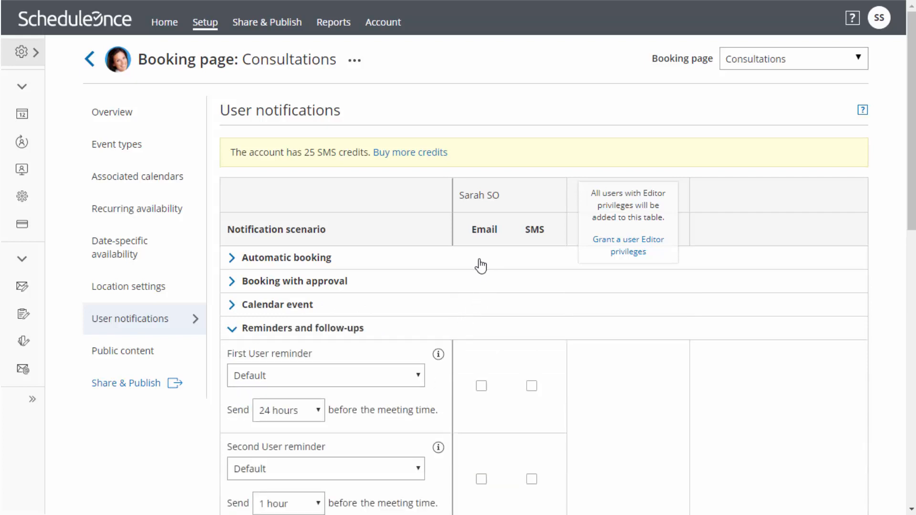
left_click(301, 257)
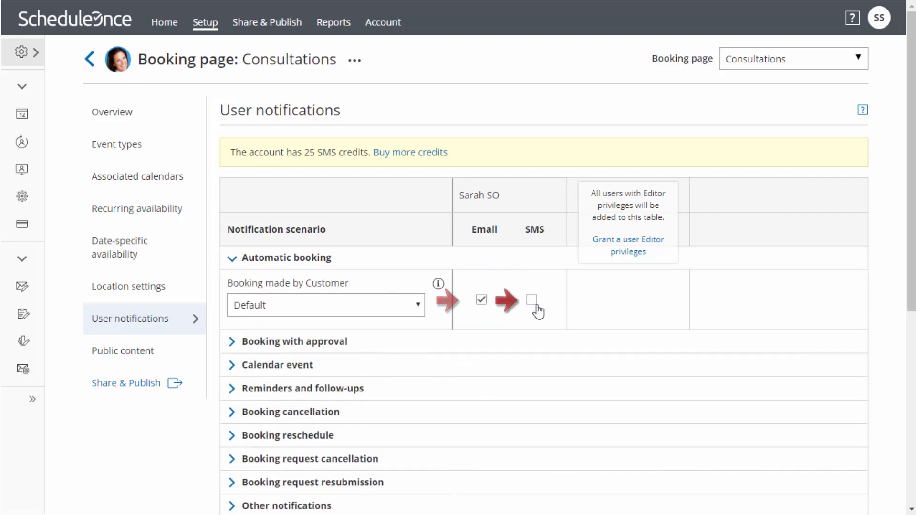
left_click(531, 300)
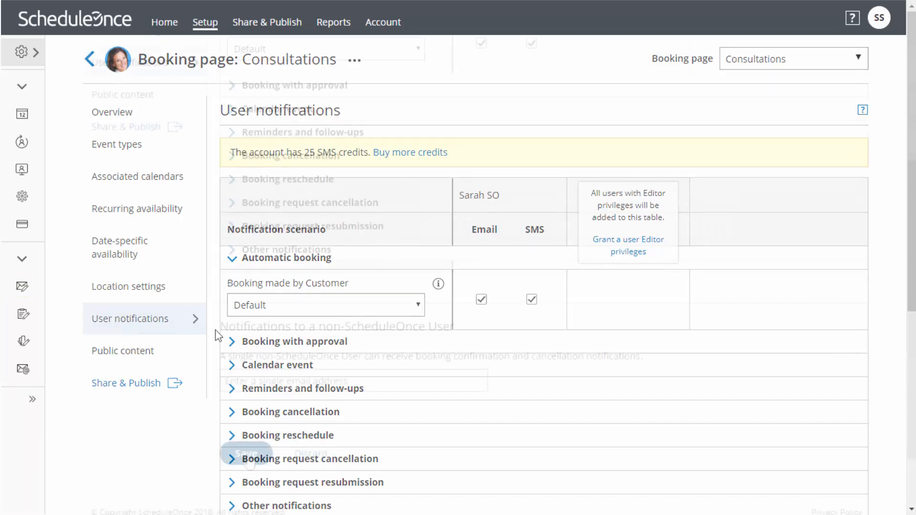
left_click(245, 453)
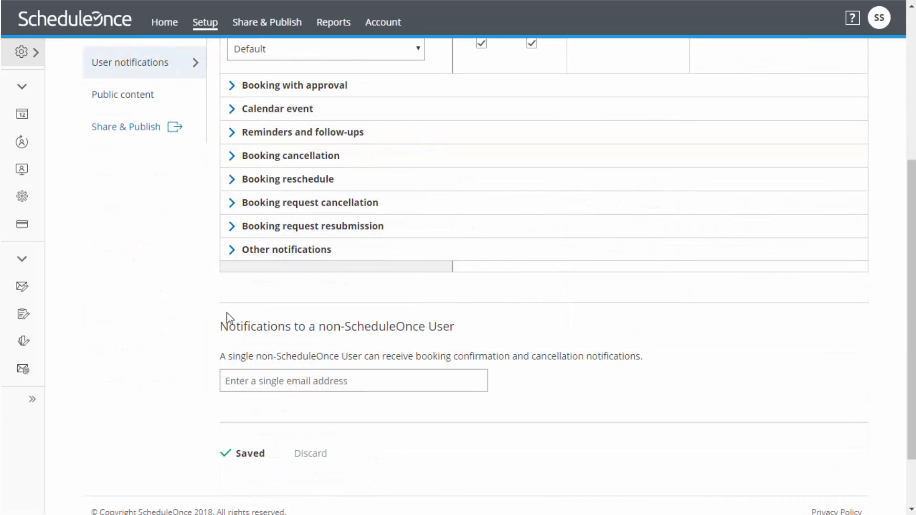
Set the public title 'Book a consultation with Sarah', edit the welcome message, and save
left_click(123, 94)
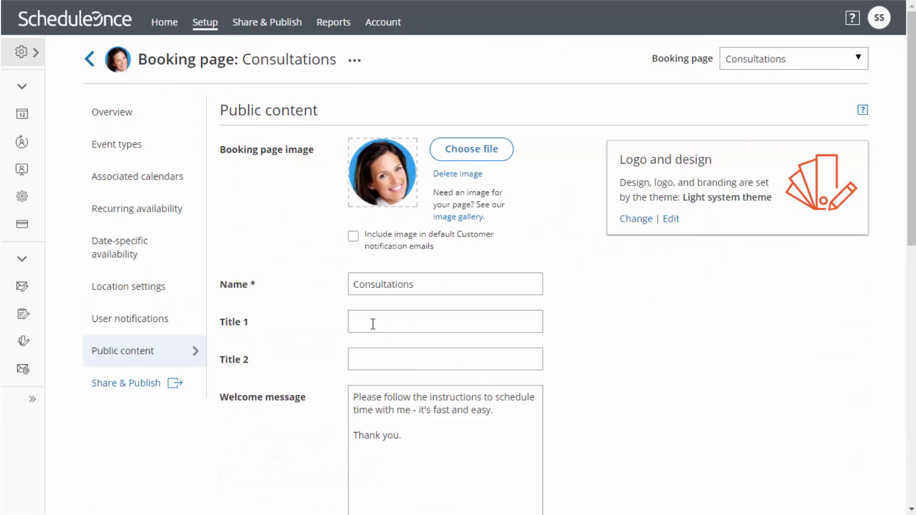
type("Book a consultation with Sarah")
type("I look forward to learning about your business needs!")
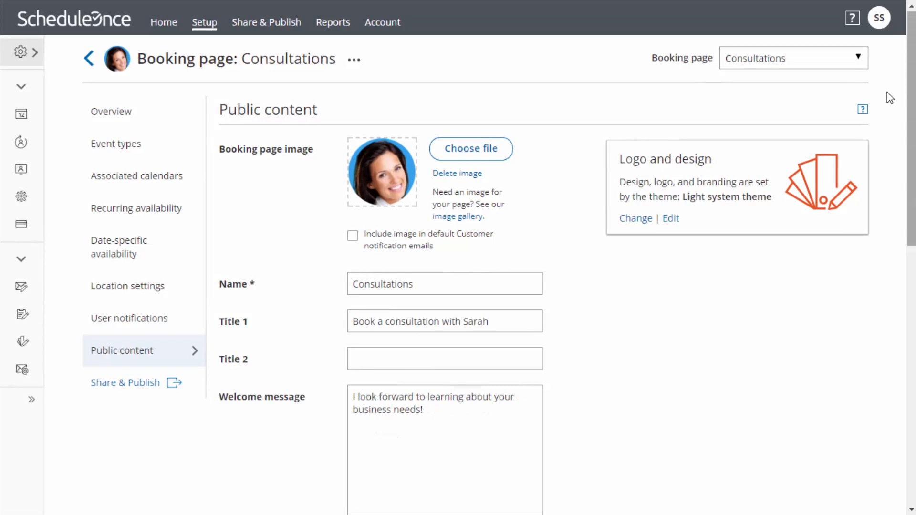
scroll("down", 3)
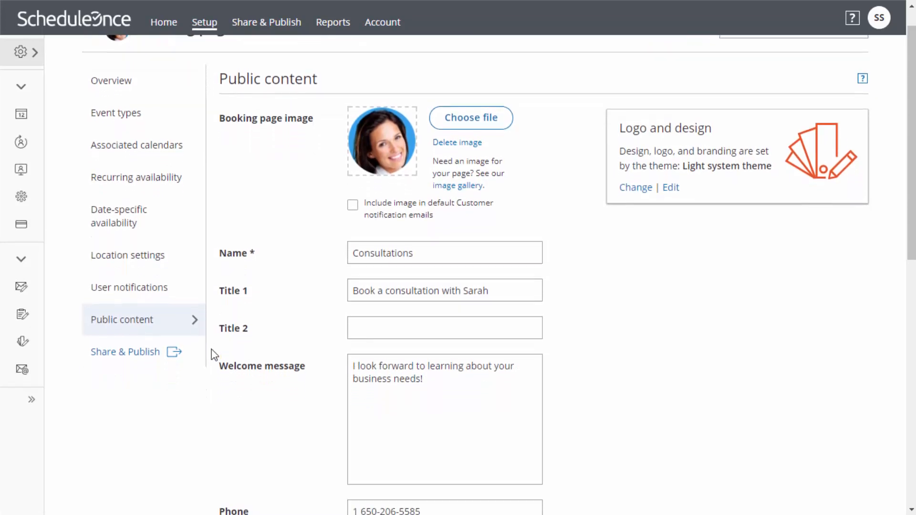
scroll("down", 3)
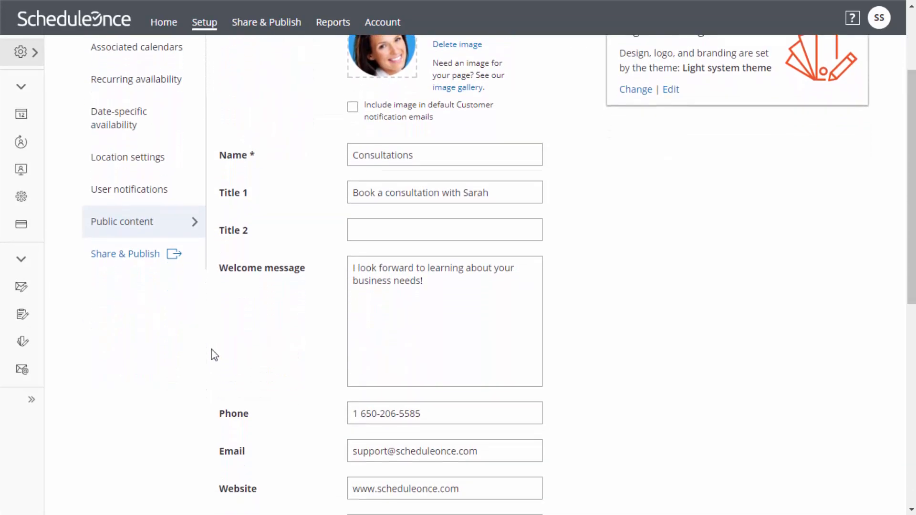
scroll("down", 3)
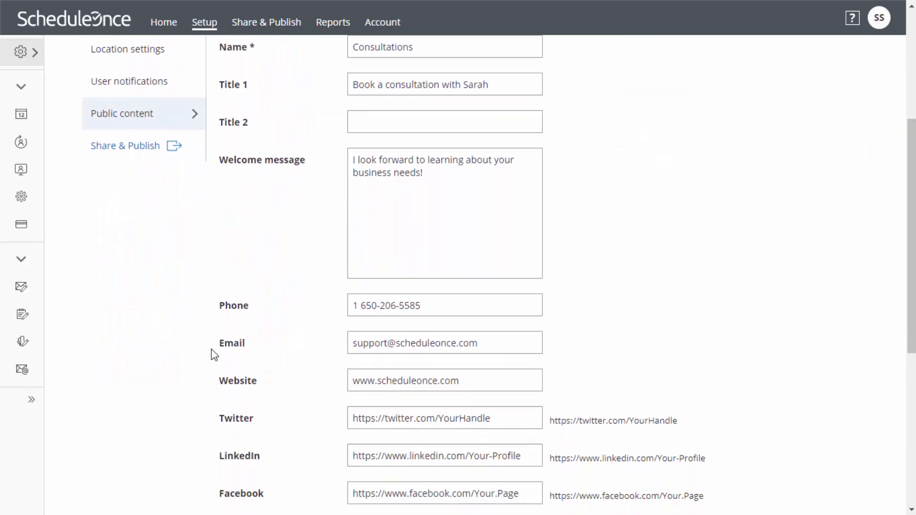
scroll("down", 3)
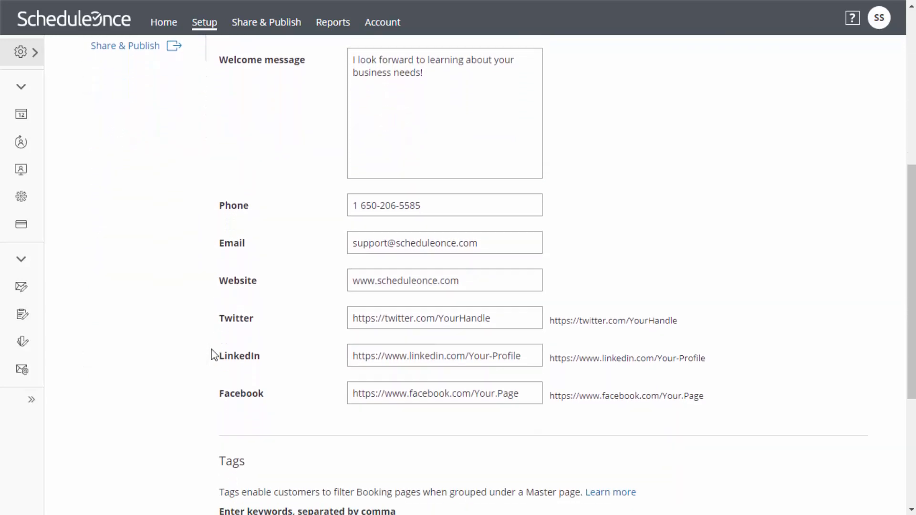
scroll("down", 3)
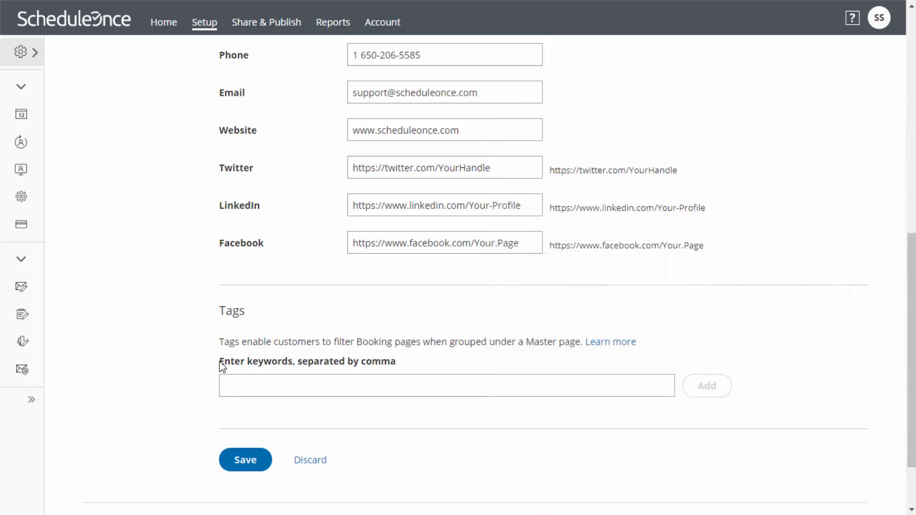
left_click(245, 459)
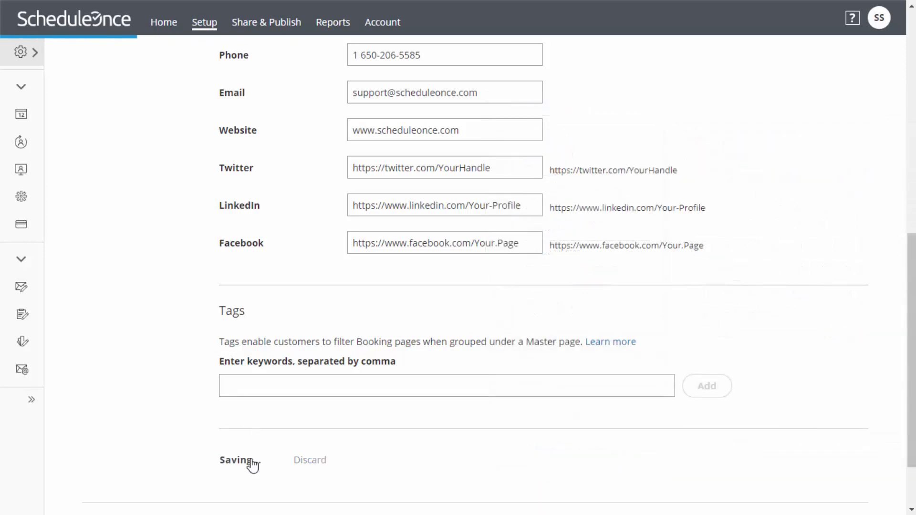